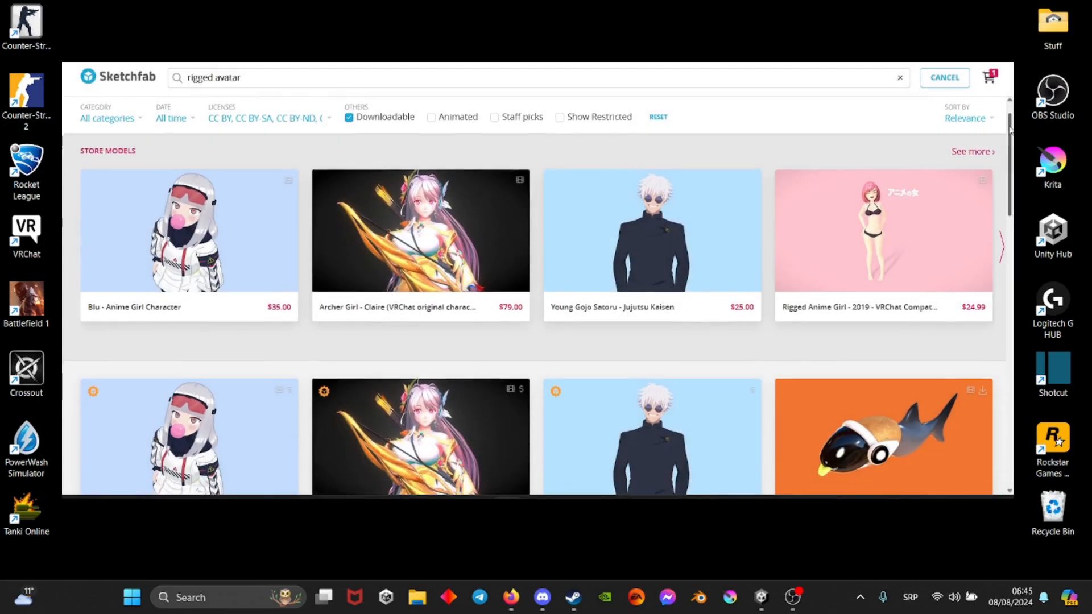
- Show the TES model's Rig import settings with Animation Type kept on Humanoid
scroll("down", 3)
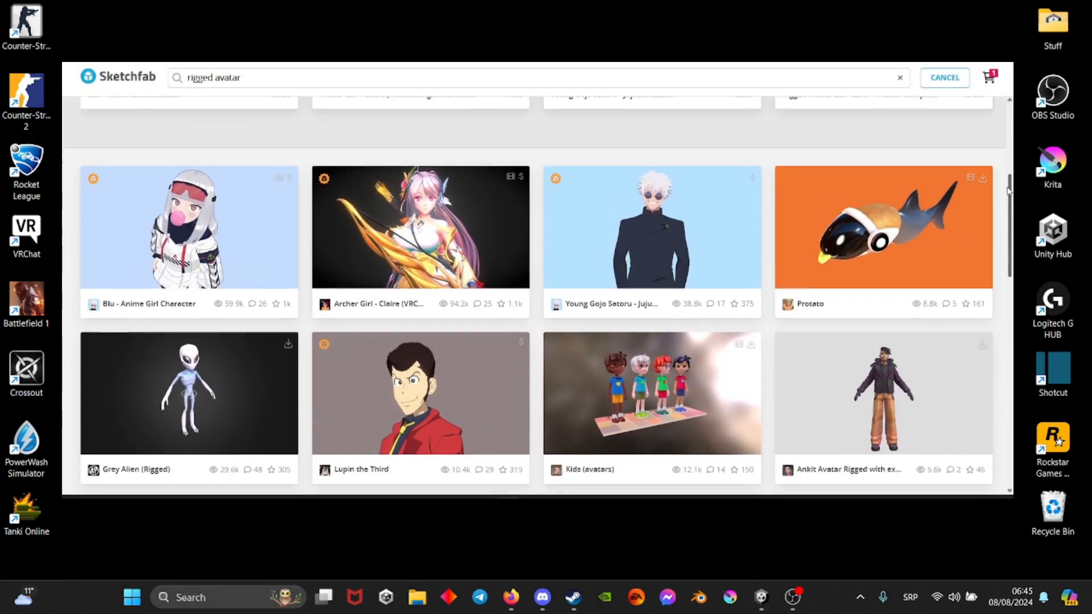
scroll("down", 3)
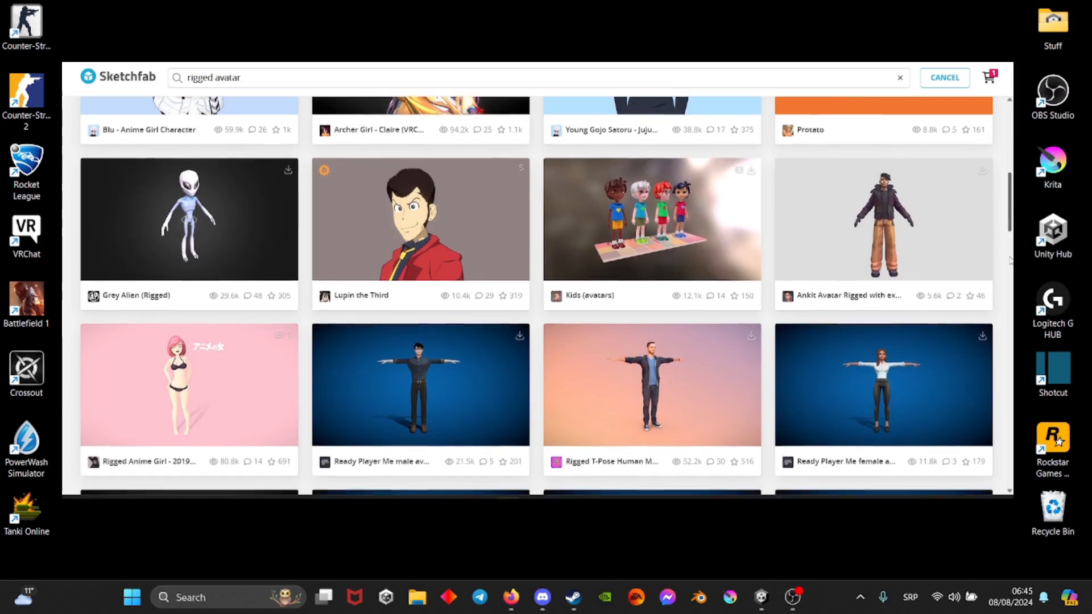
scroll("down", 3)
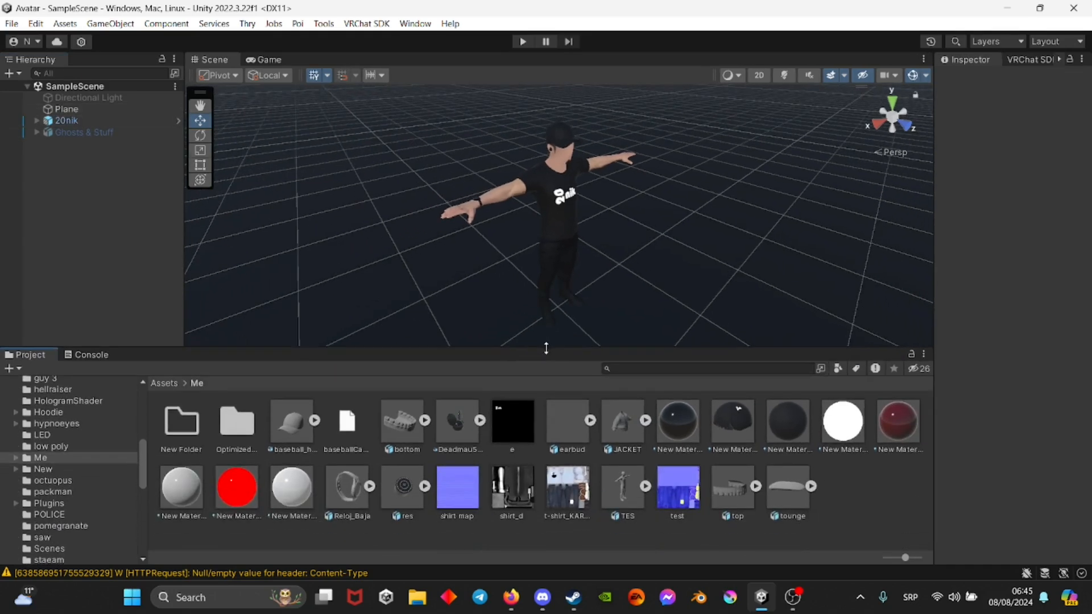
left_click(622, 492)
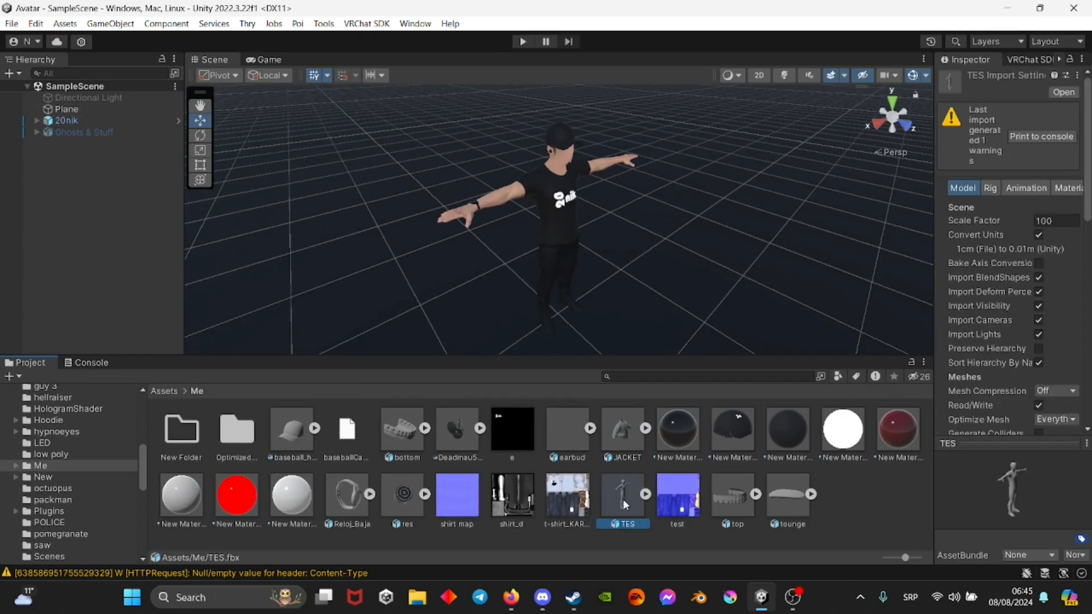
mouse_move(924, 306)
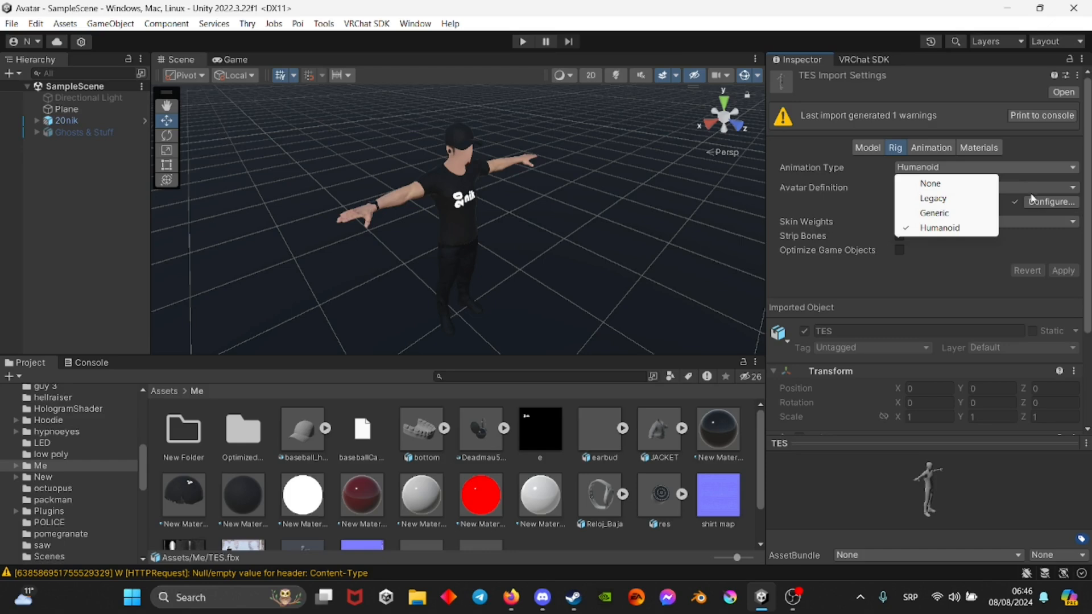
left_click(939, 228)
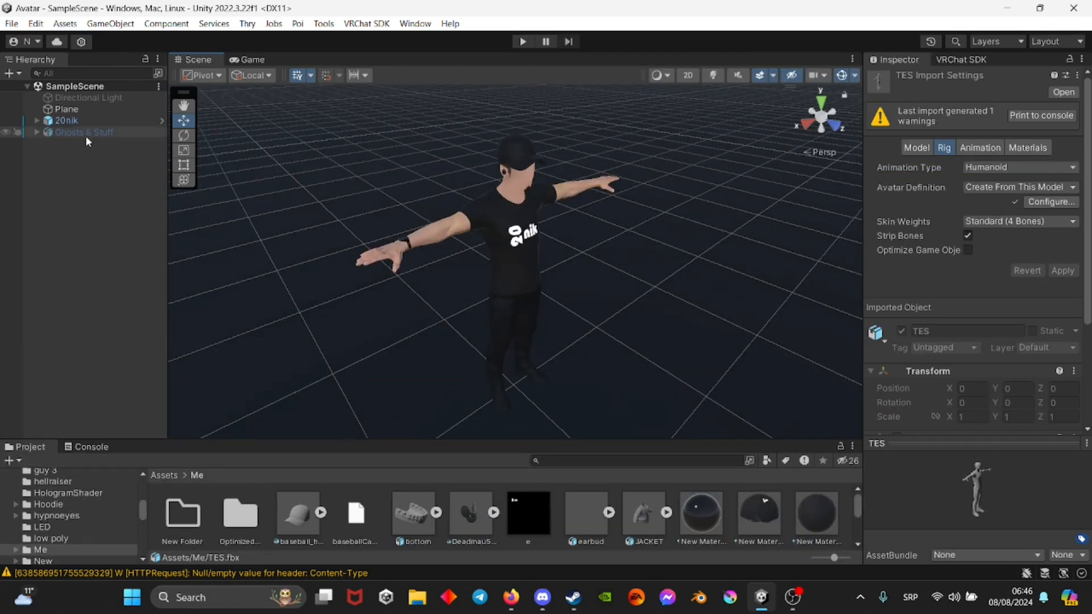
- Add a VRC Avatar Descriptor component to the 20nik avatar
left_click(66, 120)
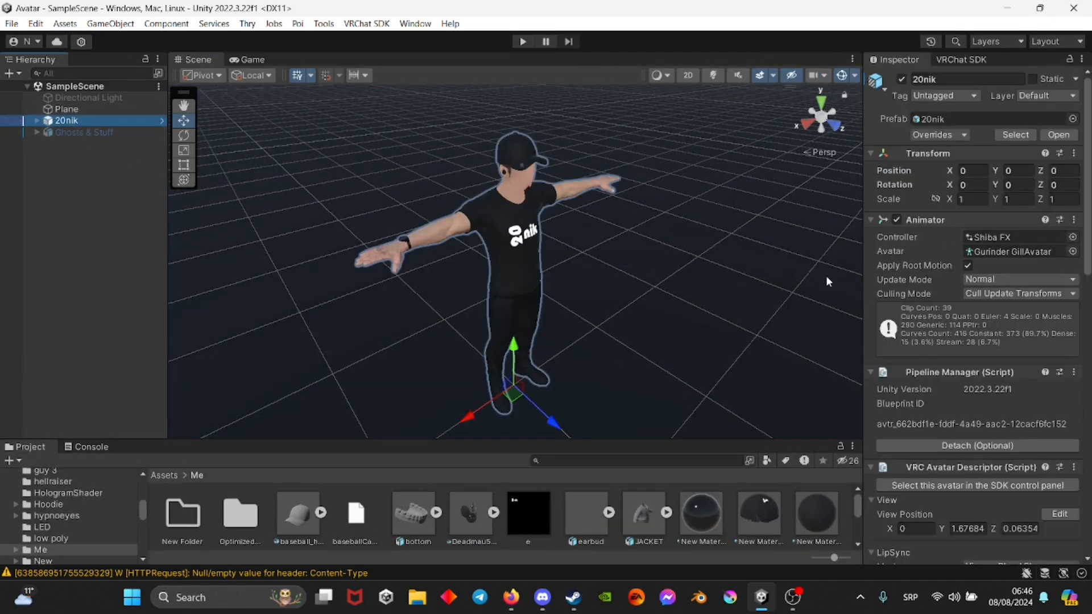
scroll("down", 3)
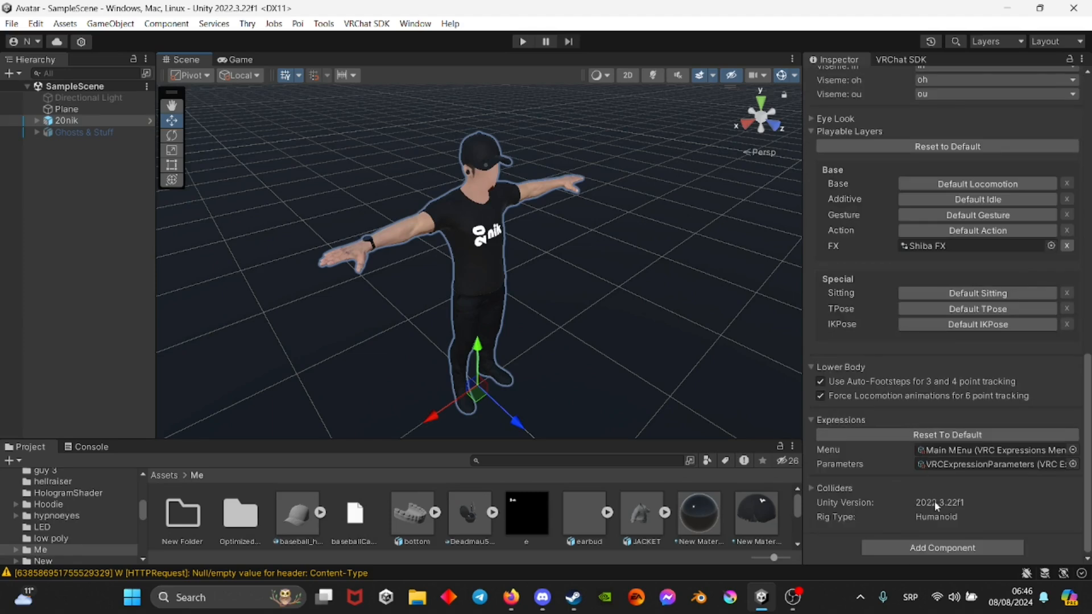
left_click(941, 547)
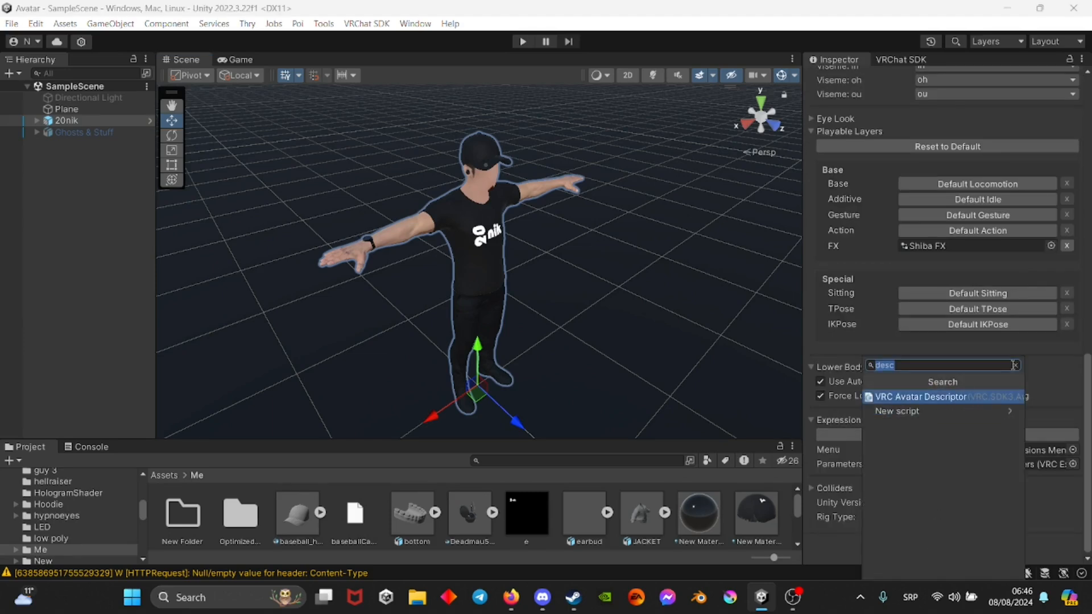
left_click(920, 396)
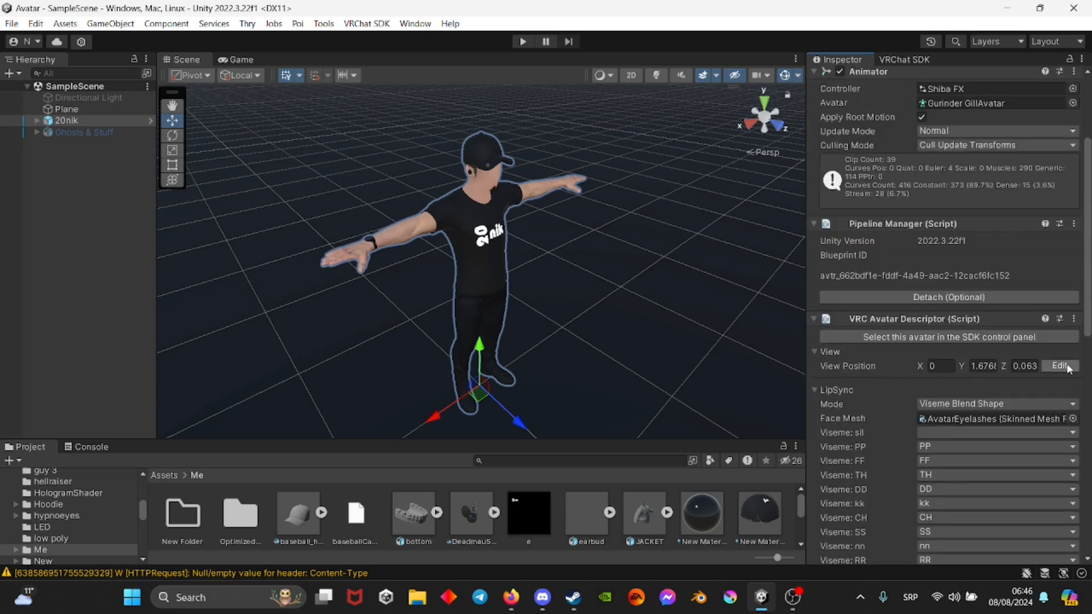
- Begin editing the avatar's View Position so the marker sits near the head
left_click(1059, 365)
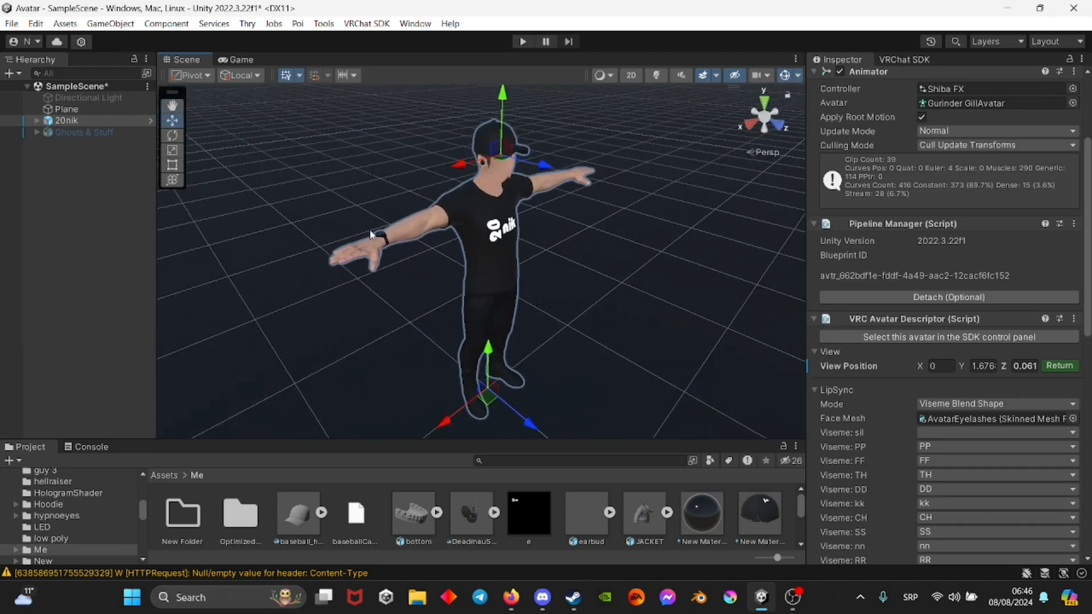
scroll("down", 3)
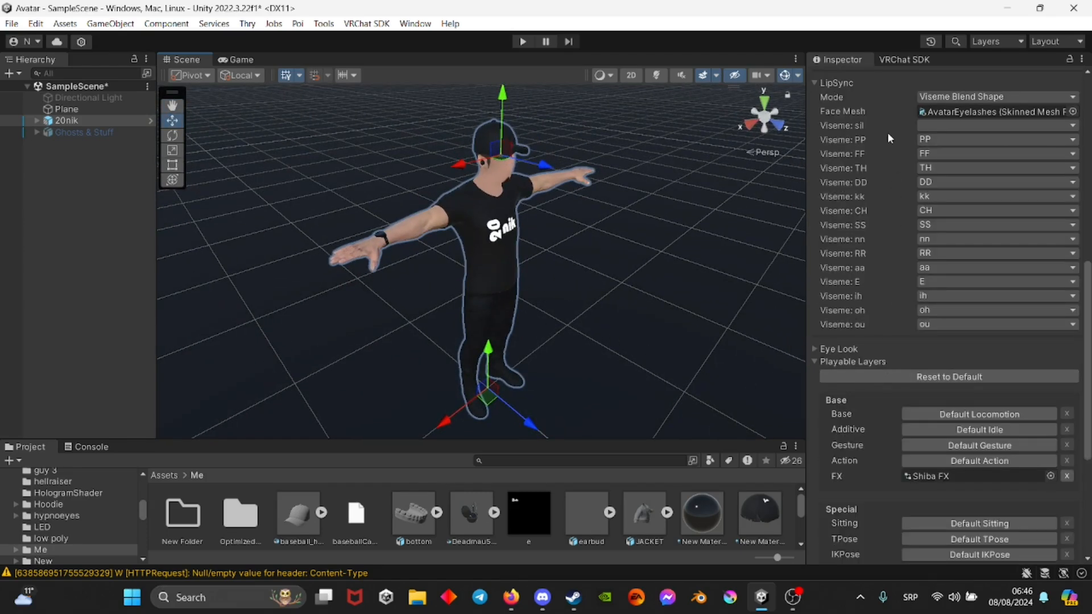
scroll("down", 3)
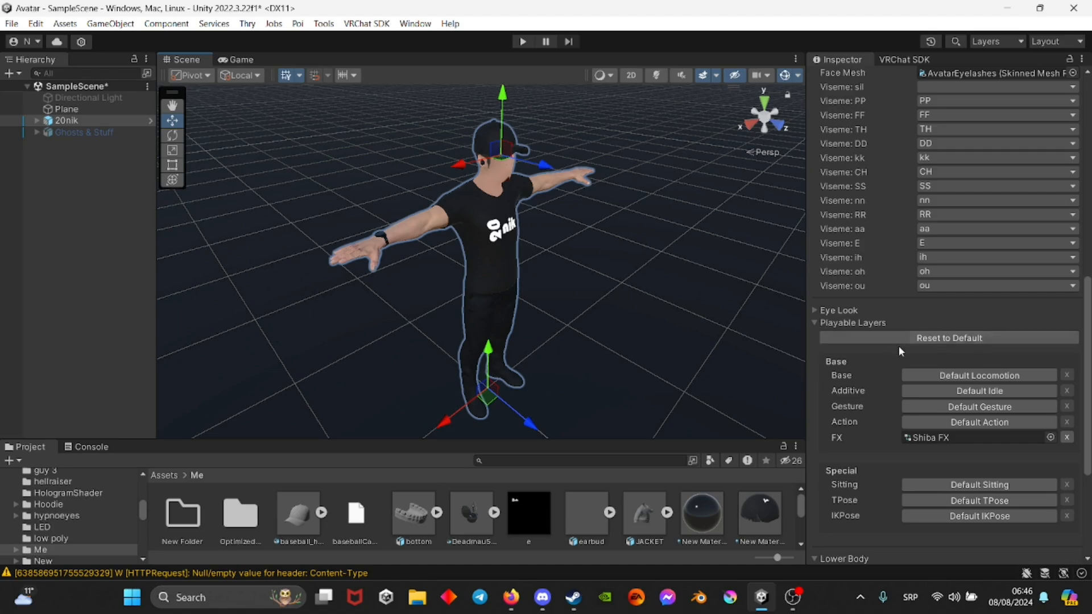
scroll("down", 3)
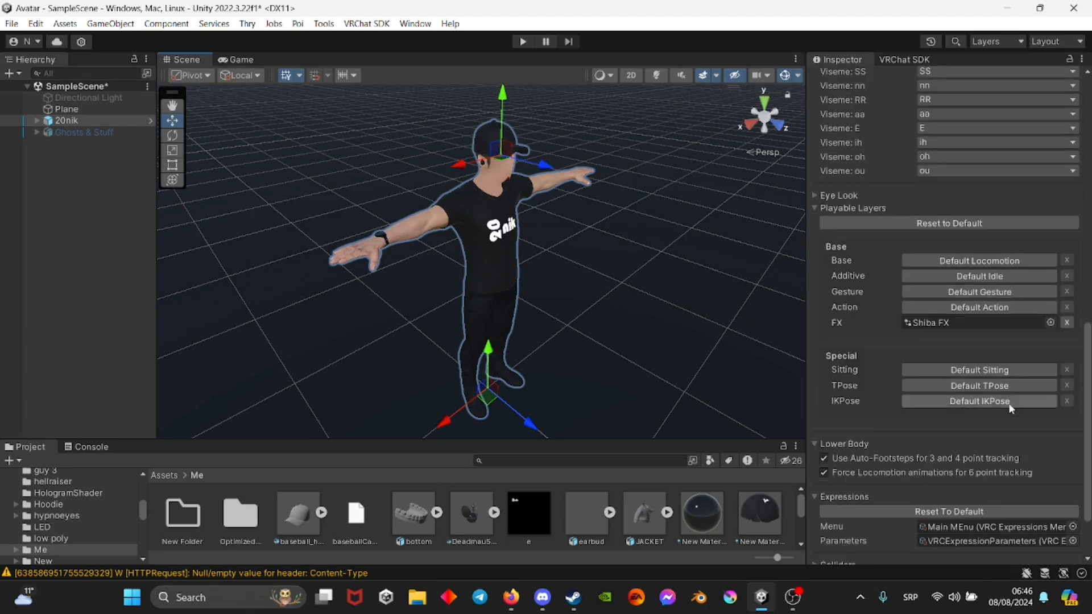
scroll("down", 3)
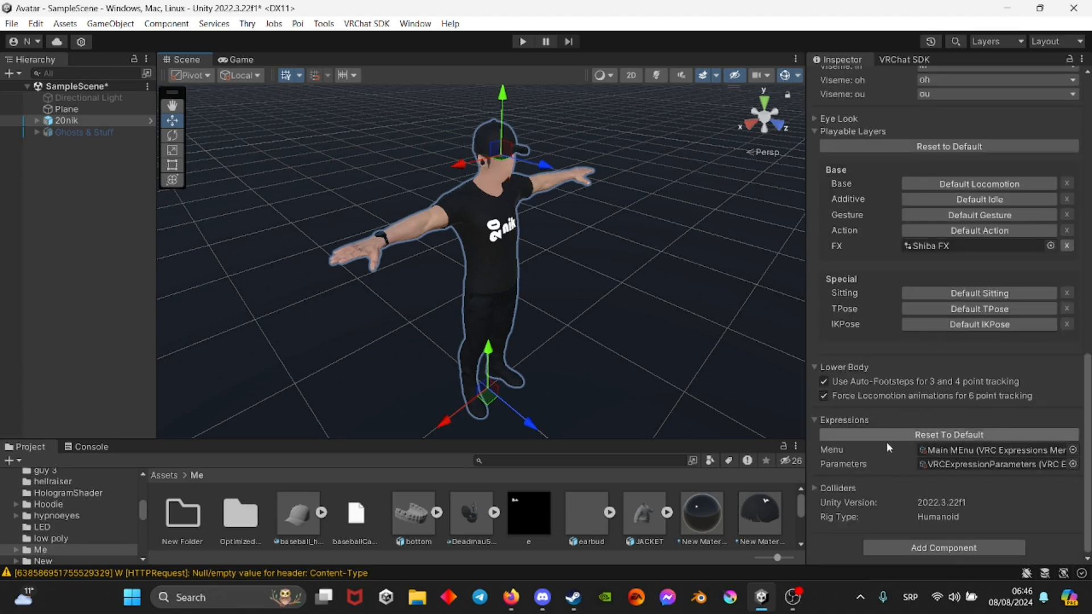
mouse_move(838, 433)
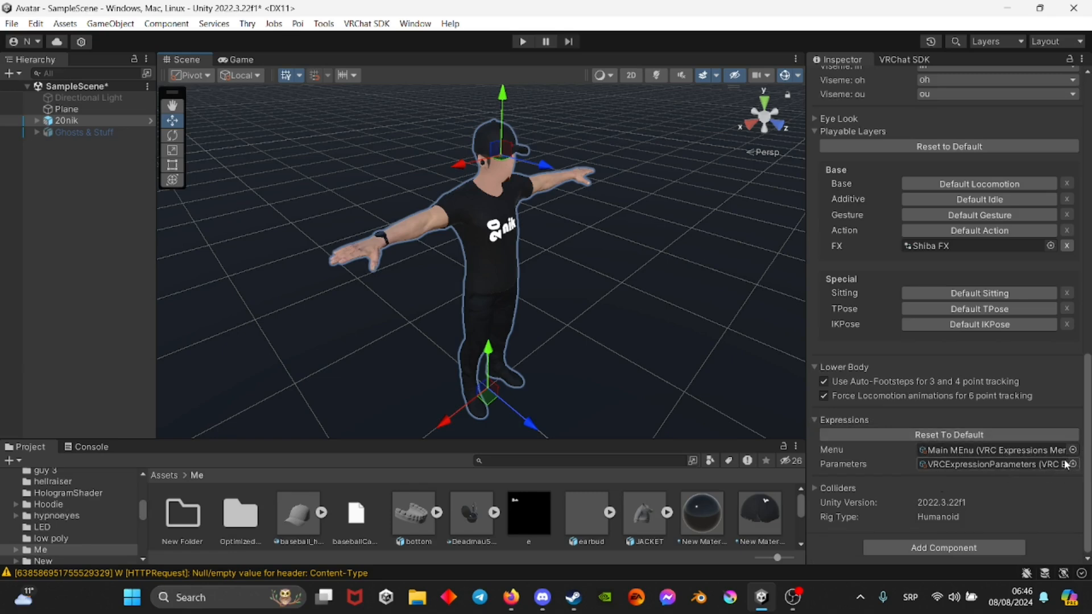
mouse_move(1071, 471)
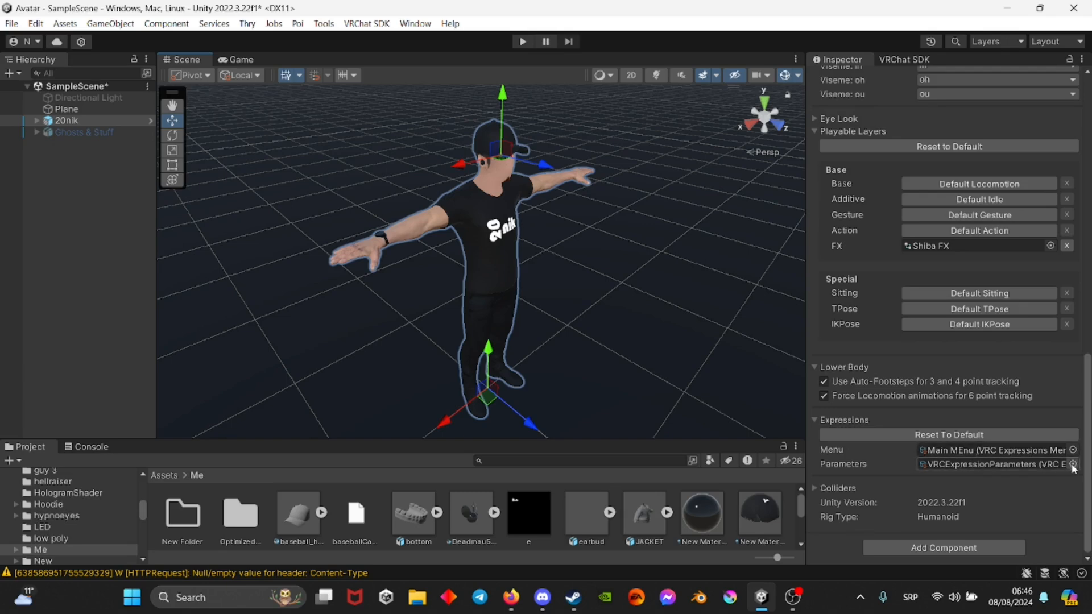
left_click(1072, 464)
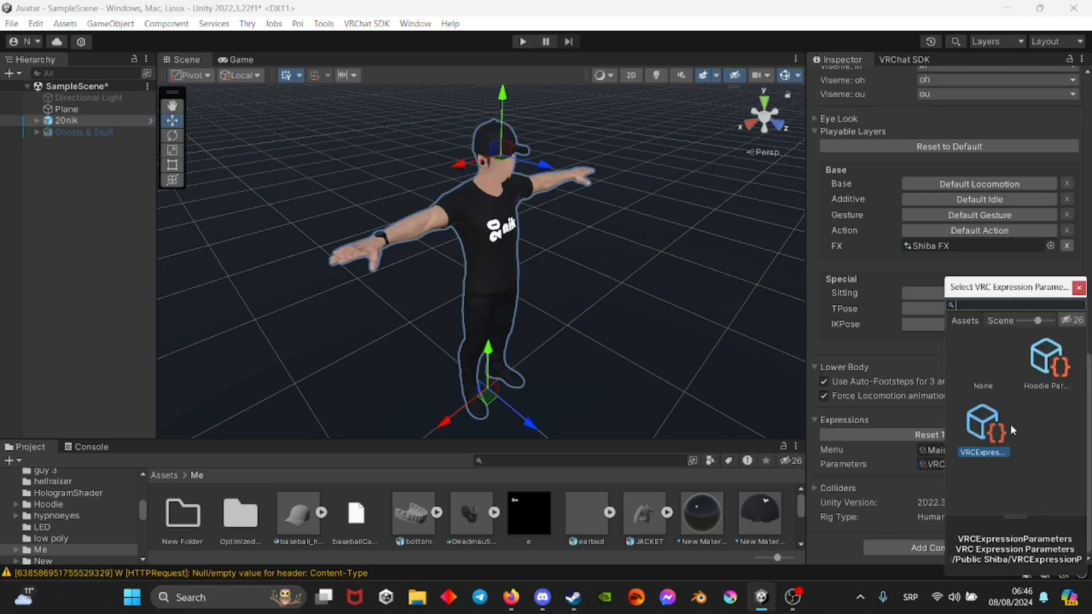
mouse_move(1061, 453)
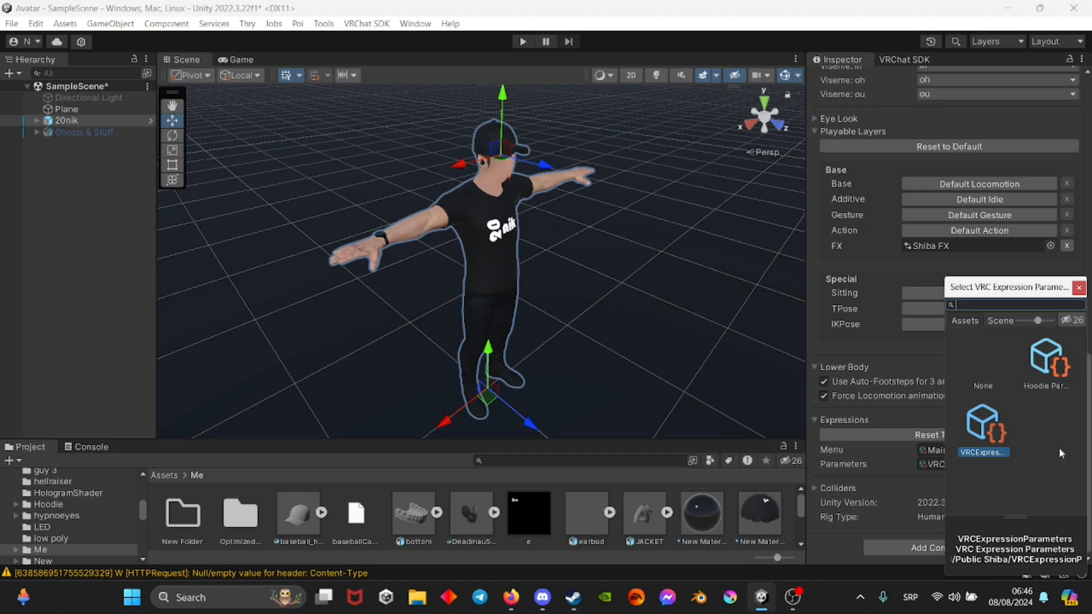
mouse_move(1059, 338)
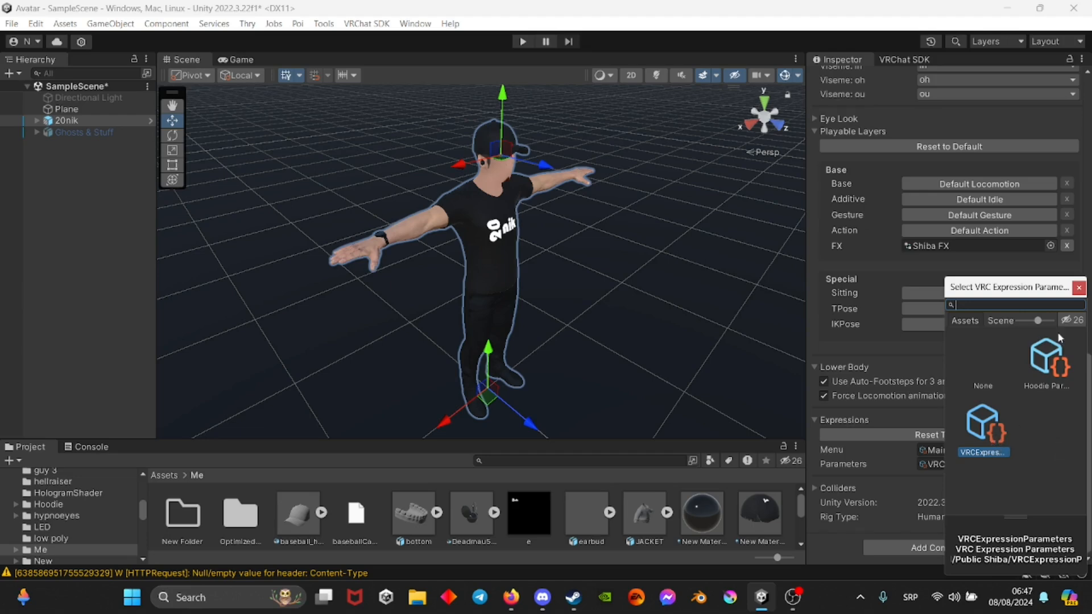
mouse_move(1077, 288)
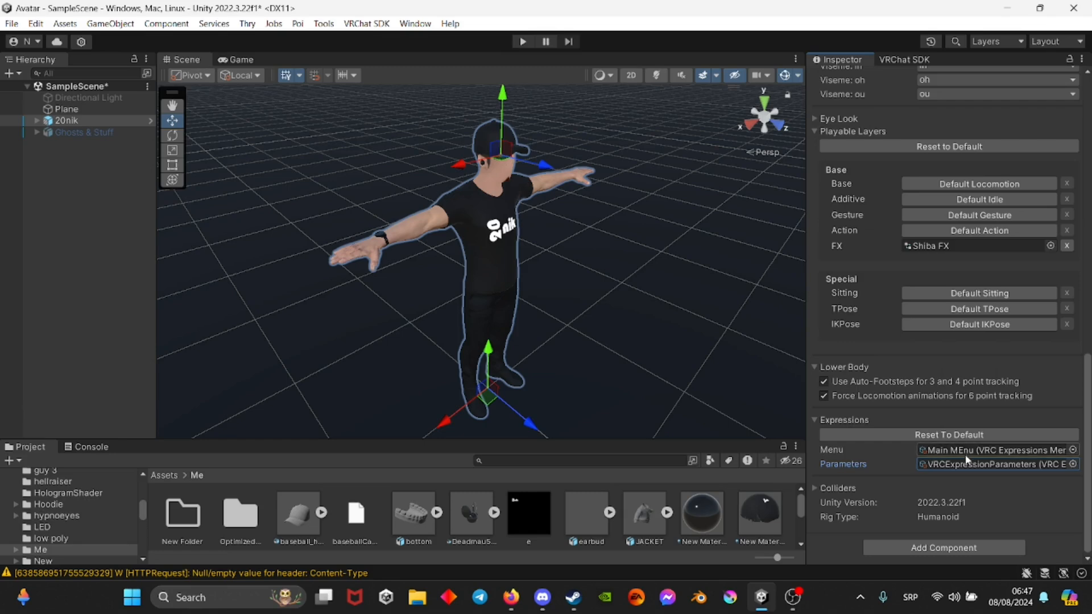
mouse_move(1050, 477)
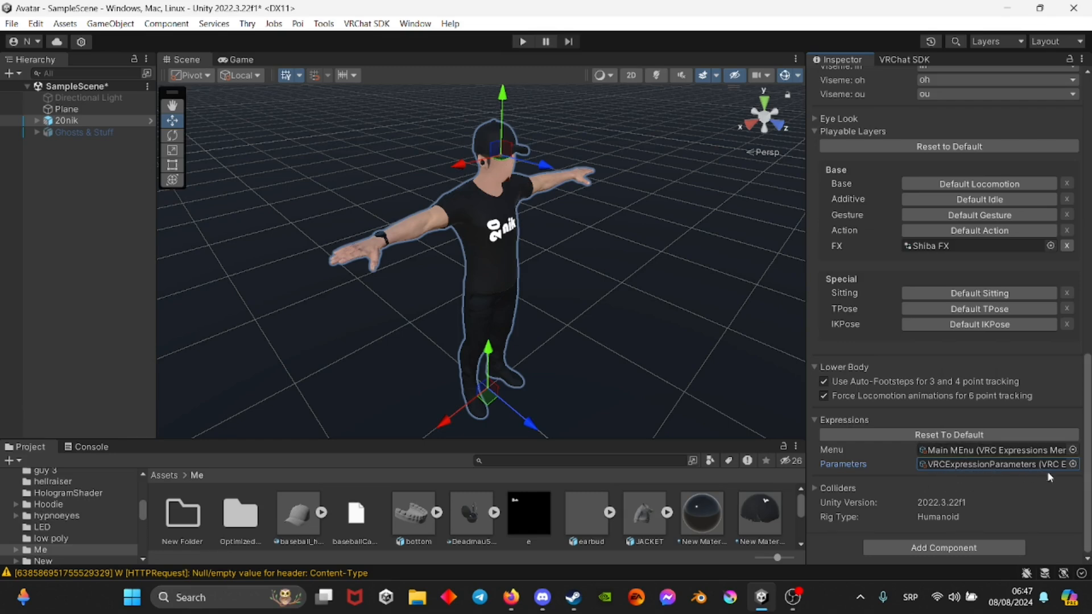
left_click(100, 272)
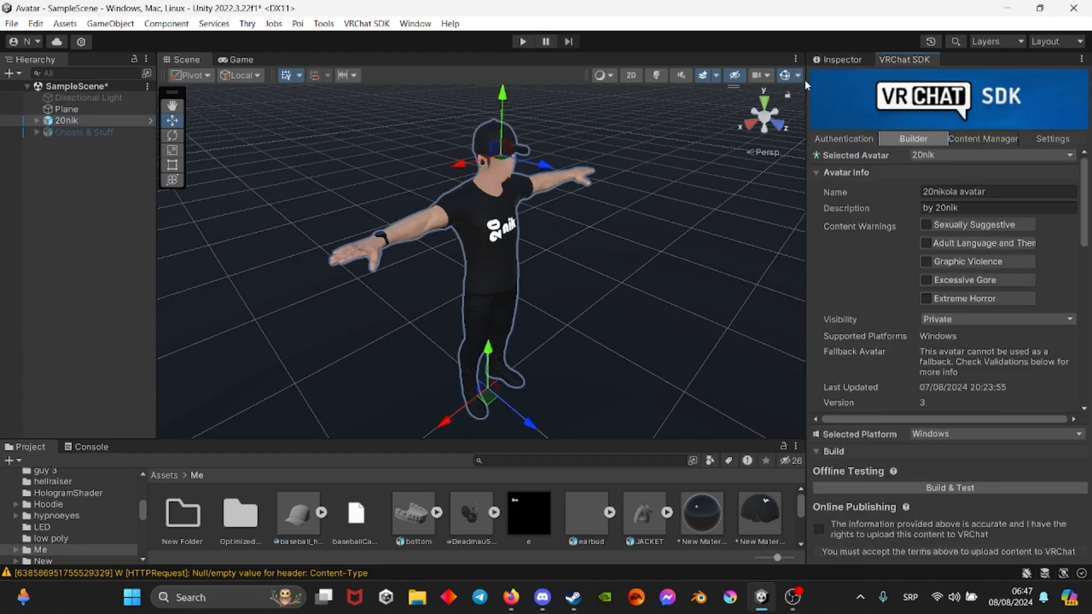
- Review the builder's Validations, return to the Inspector, then bring up the running VRChat game
scroll("down", 3)
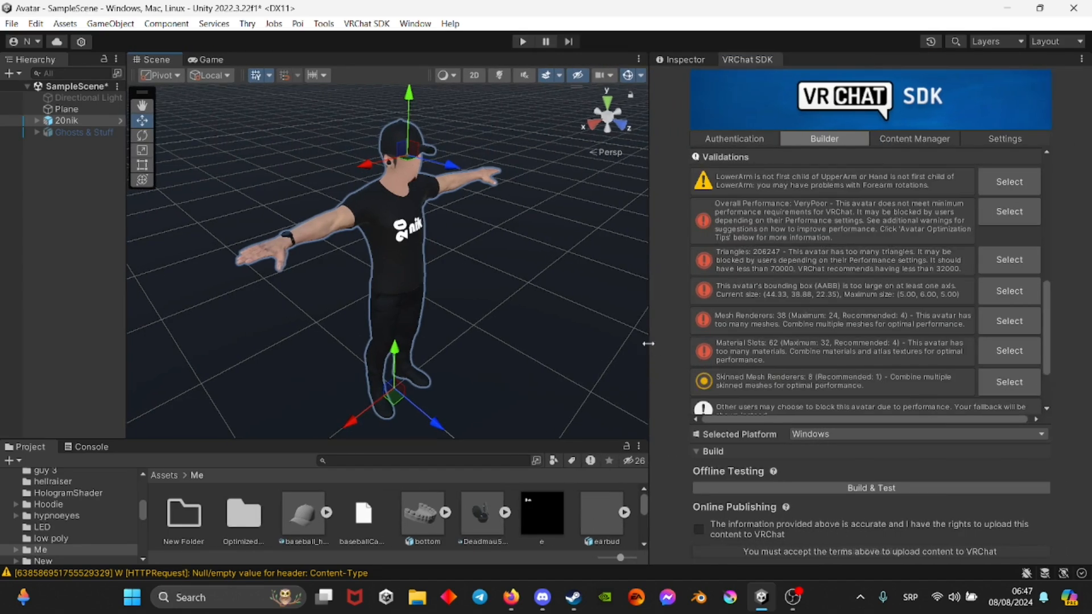
mouse_move(1009, 321)
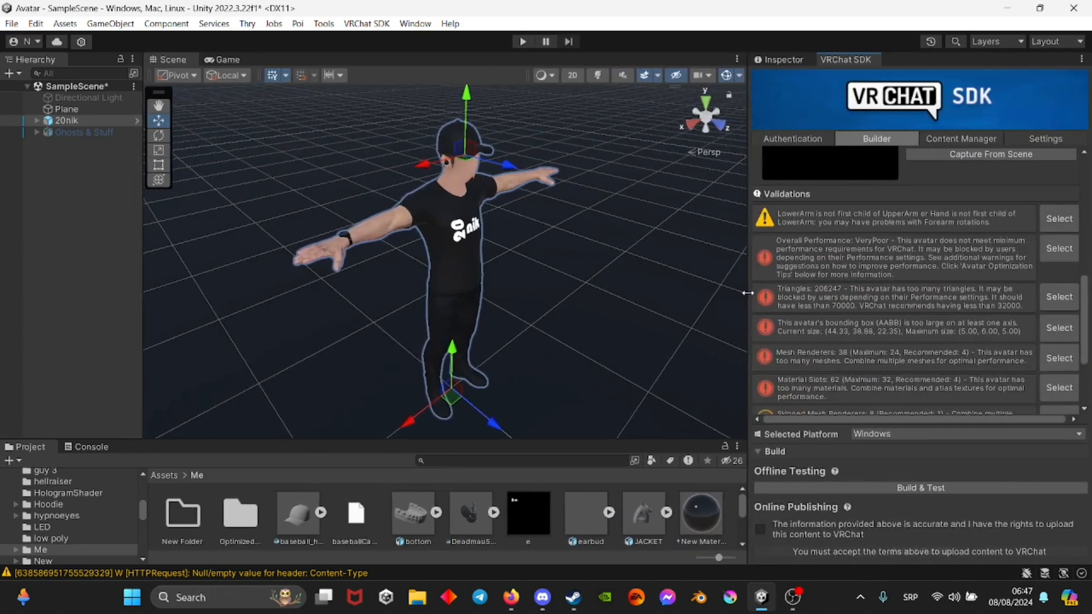
left_click(779, 59)
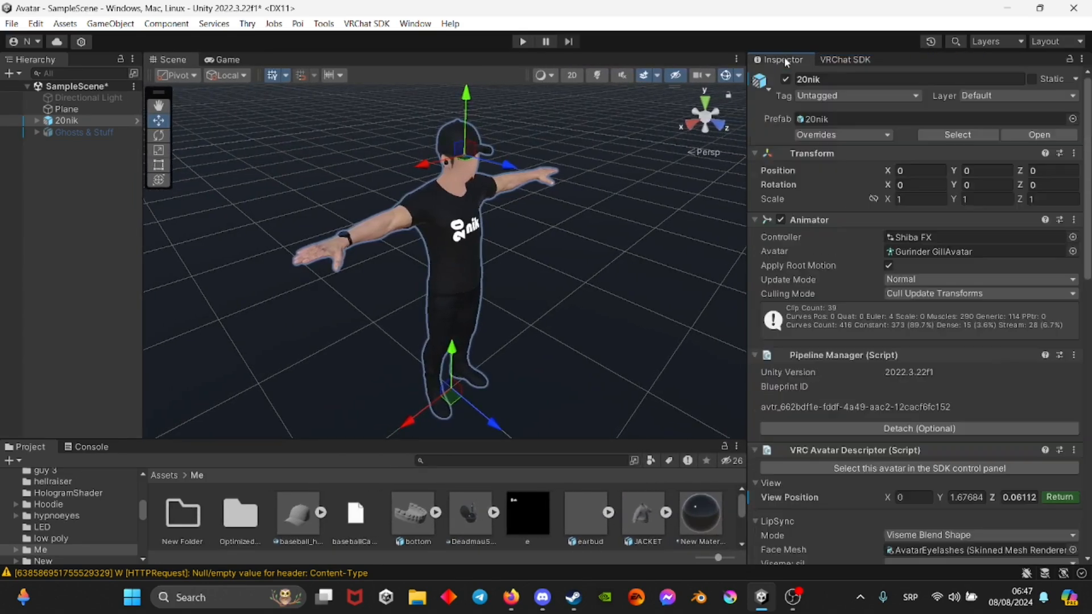
left_click(791, 597)
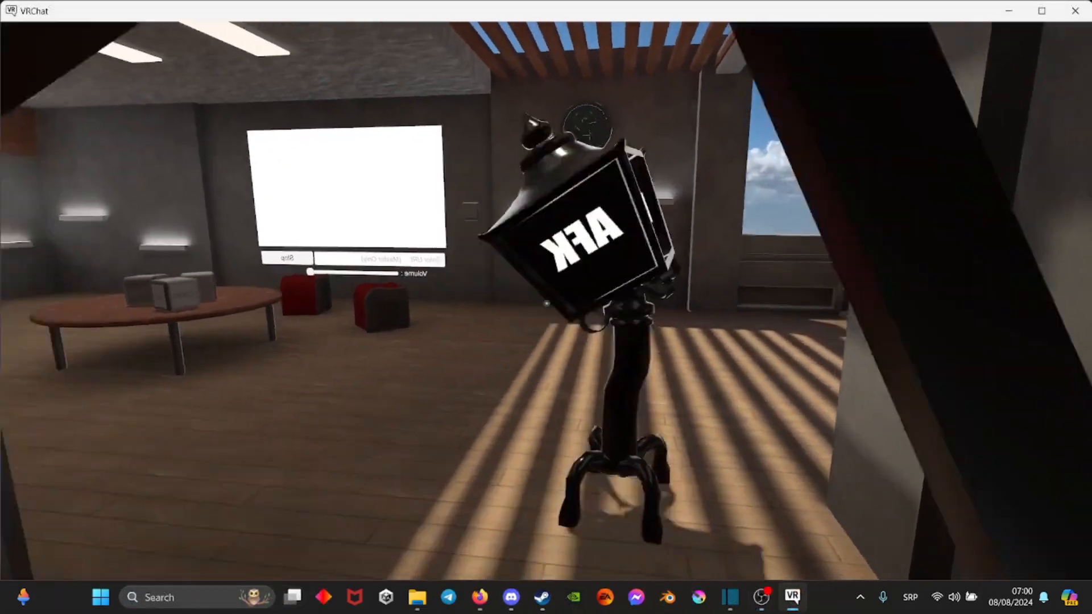